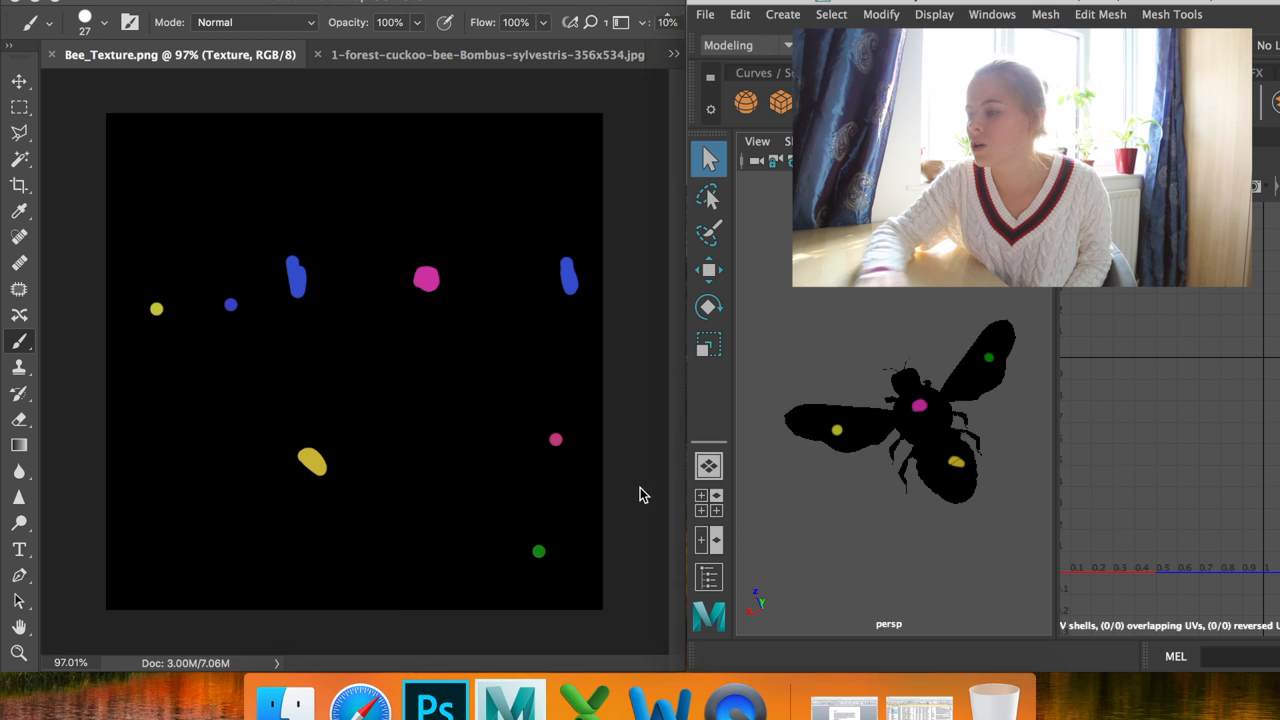
# - Bring up Bee_Texture.png in Photoshop alongside the Maya viewport
pyautogui.click(487, 55)
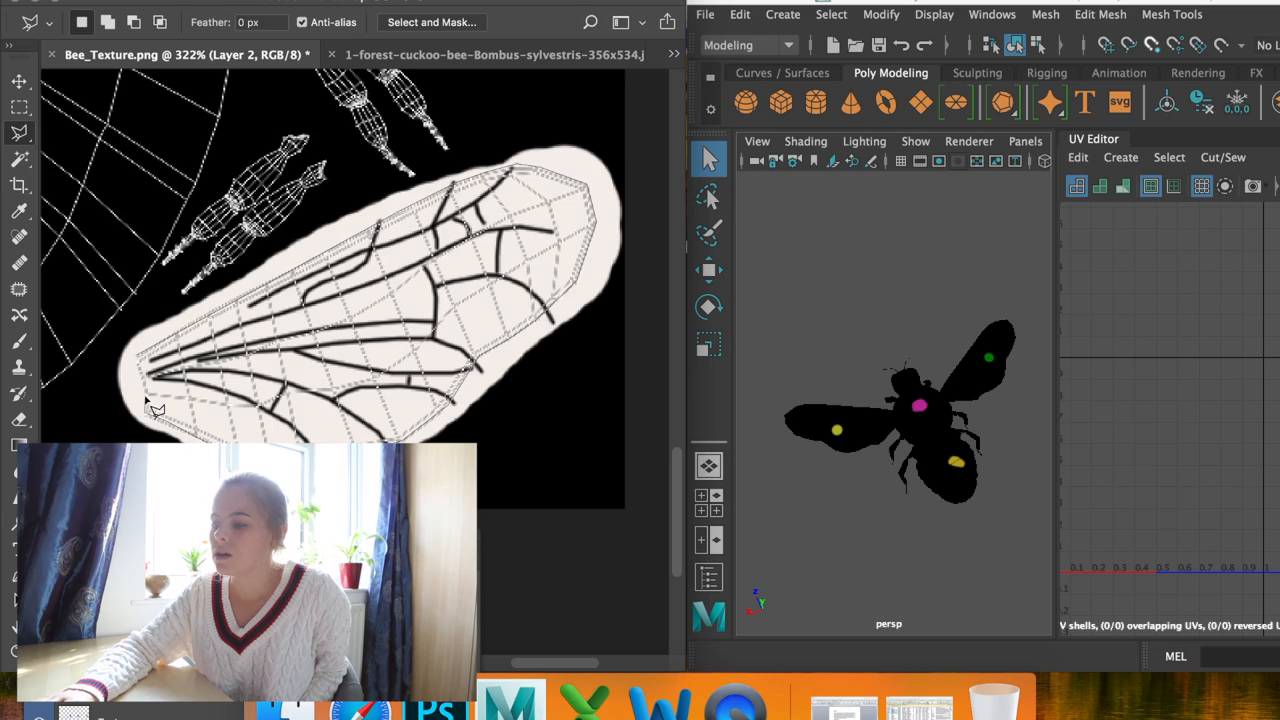
# - Copy the painted cream, veined wing onto the remaining wing shells of the texture
pyautogui.click(490, 54)
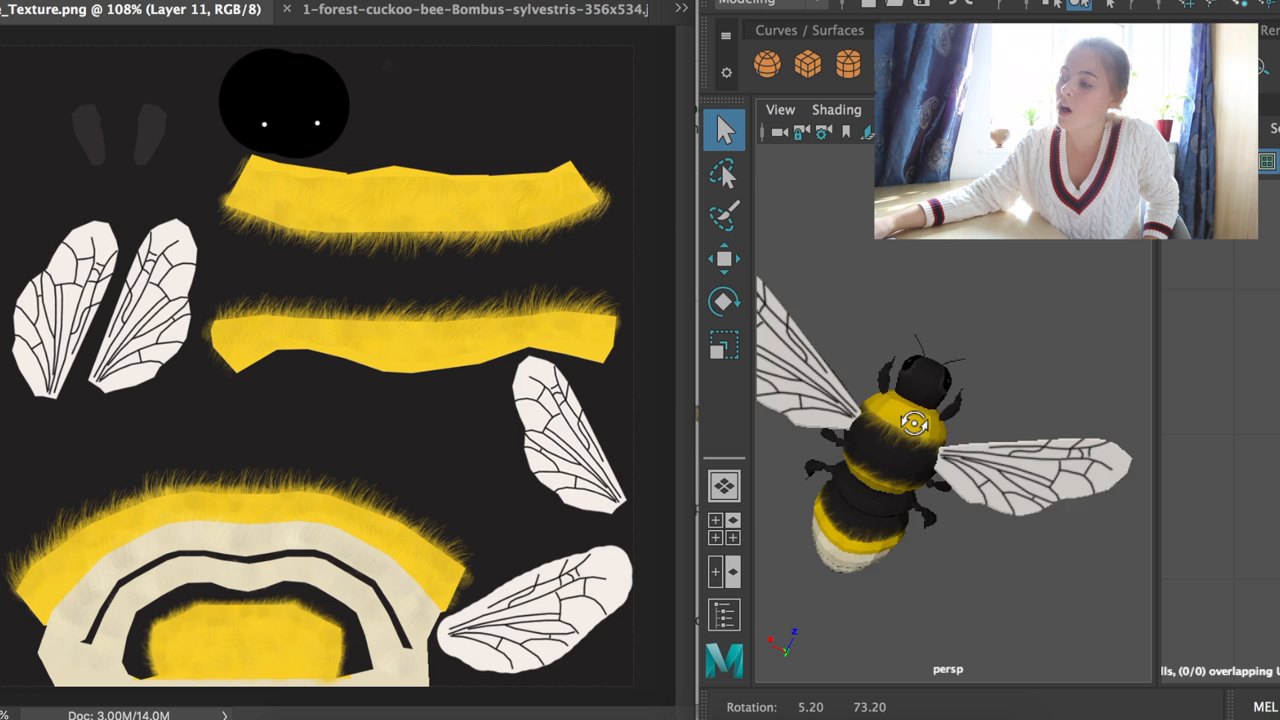
# - Orbit the textured bee in Maya to view it from the front
pyautogui.moveTo(910, 425); pyautogui.dragTo(1010, 380)
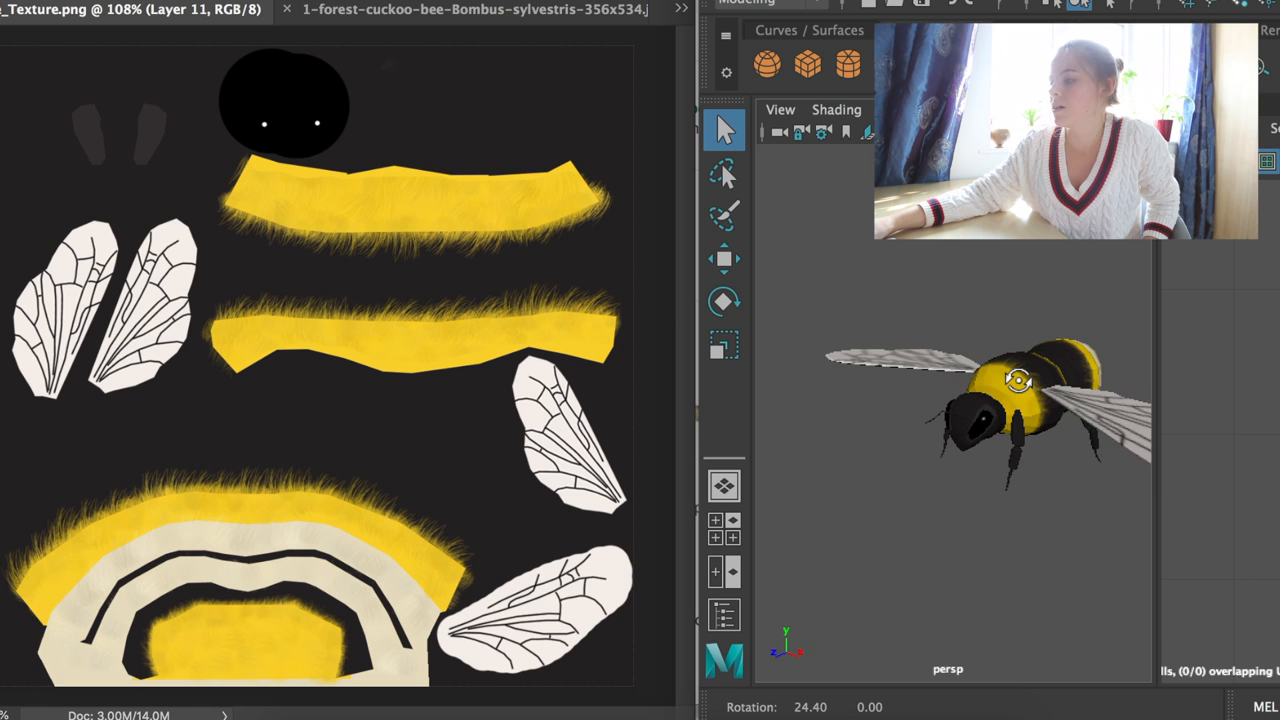